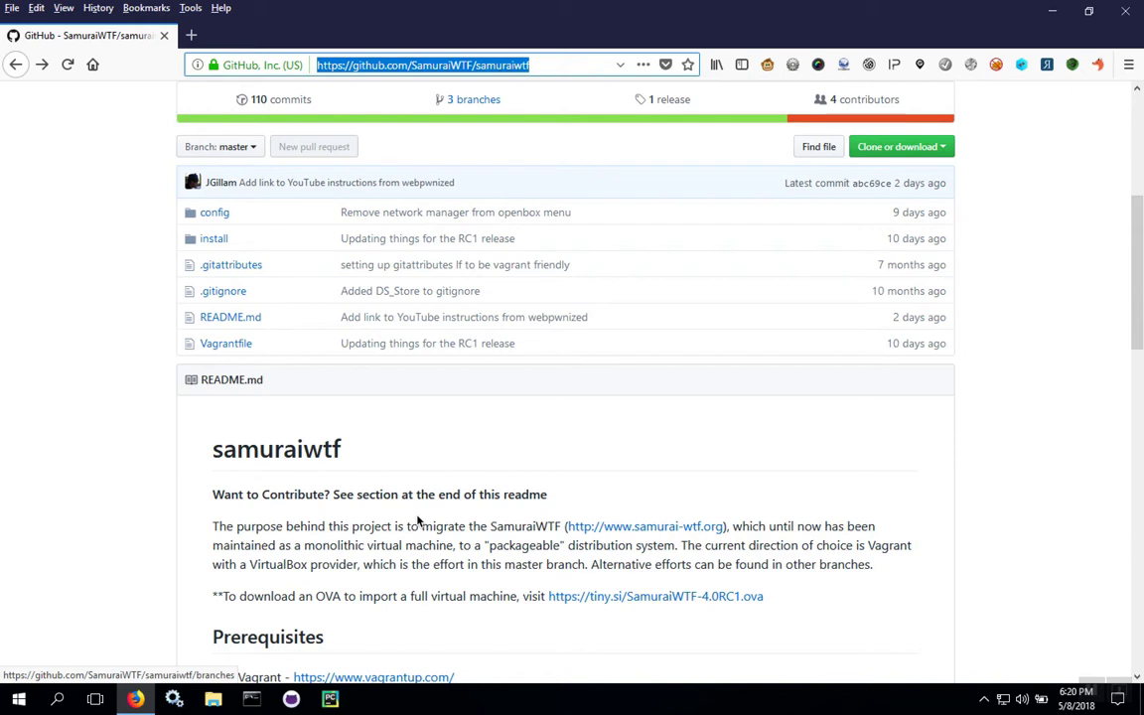
mouse_move(598, 580)
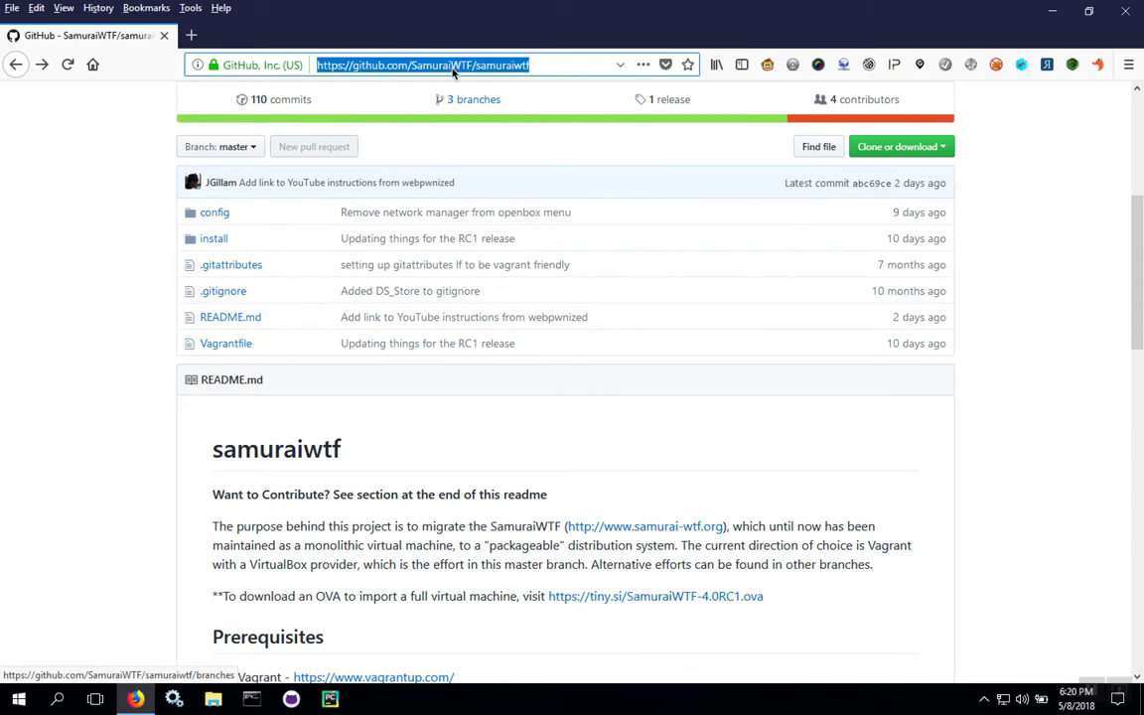
mouse_move(394, 367)
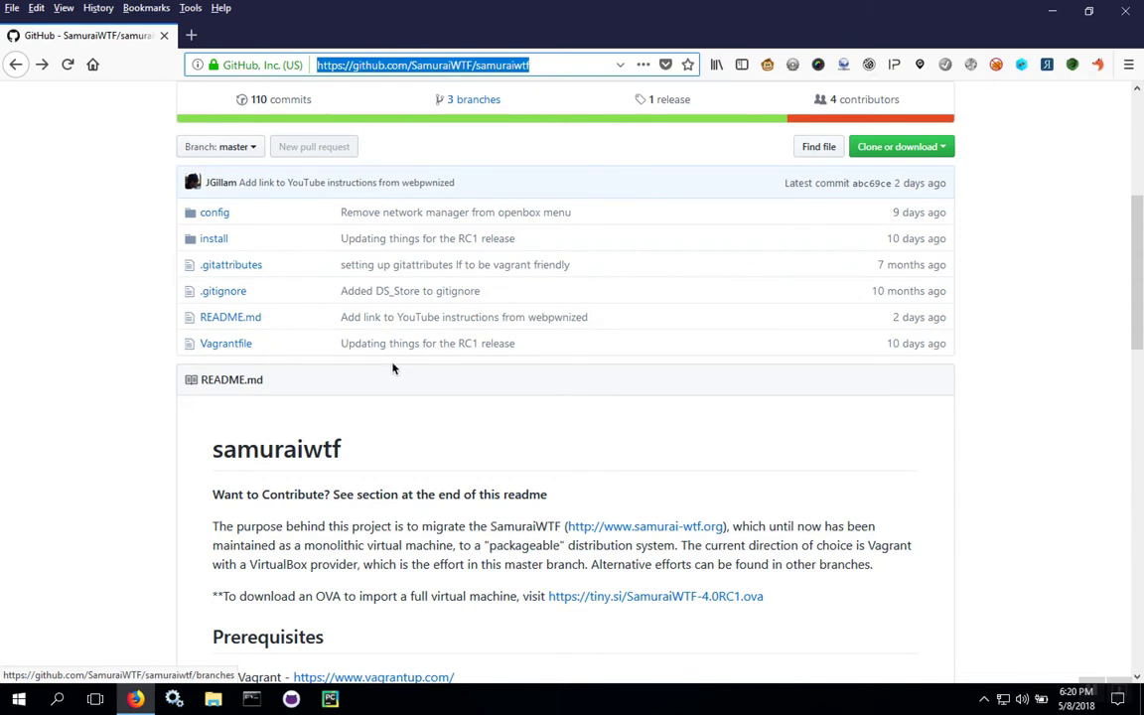
mouse_move(528, 455)
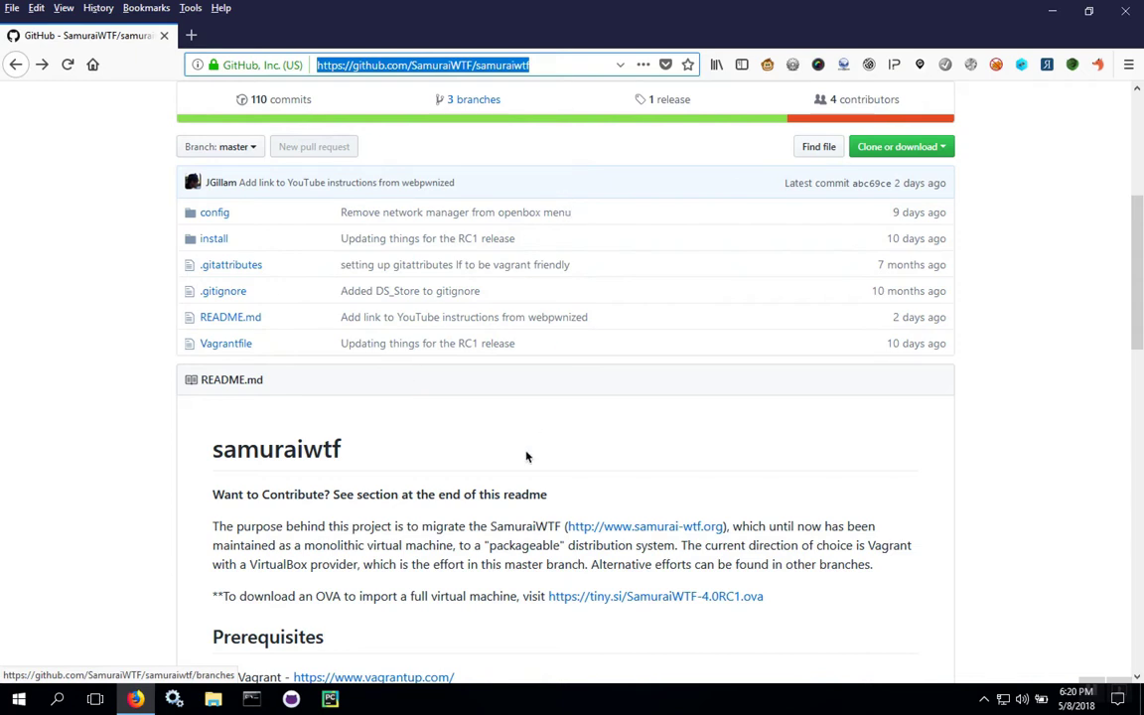
mouse_move(628, 547)
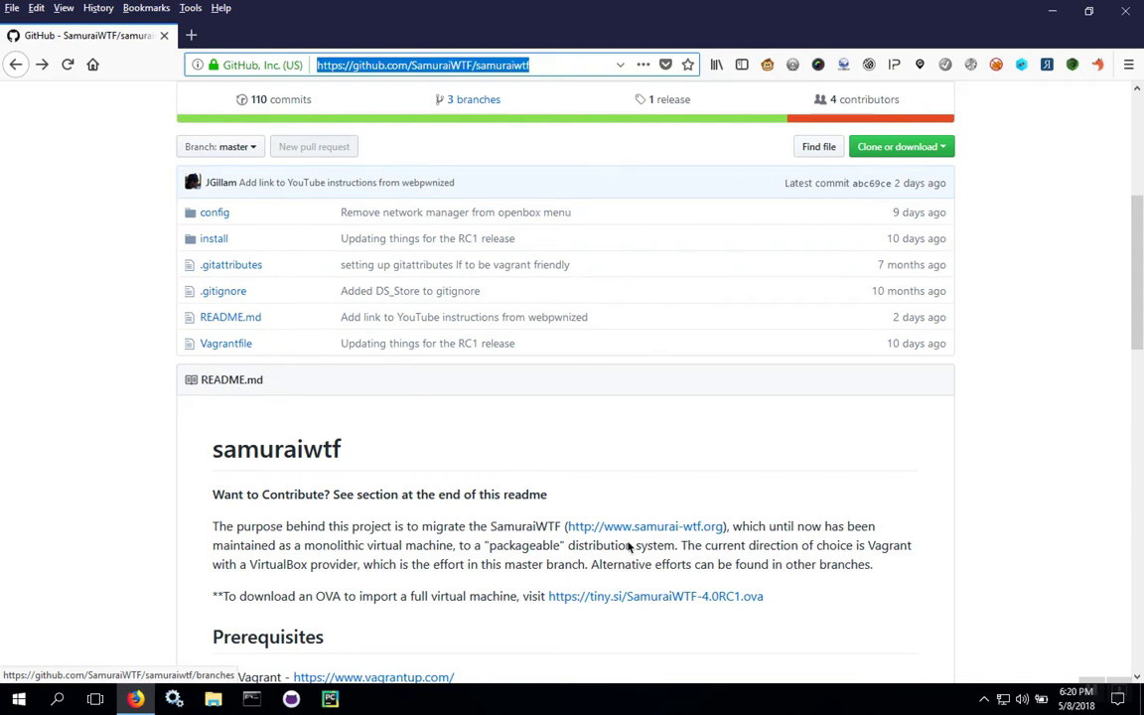
mouse_move(639, 576)
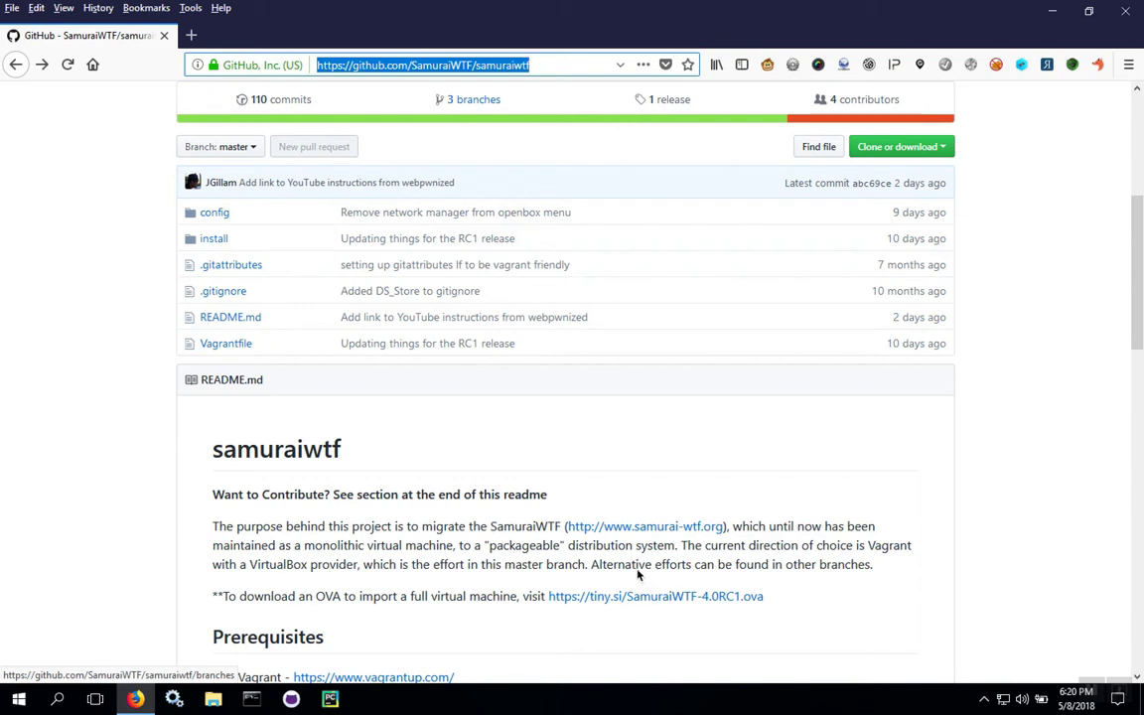
mouse_move(674, 603)
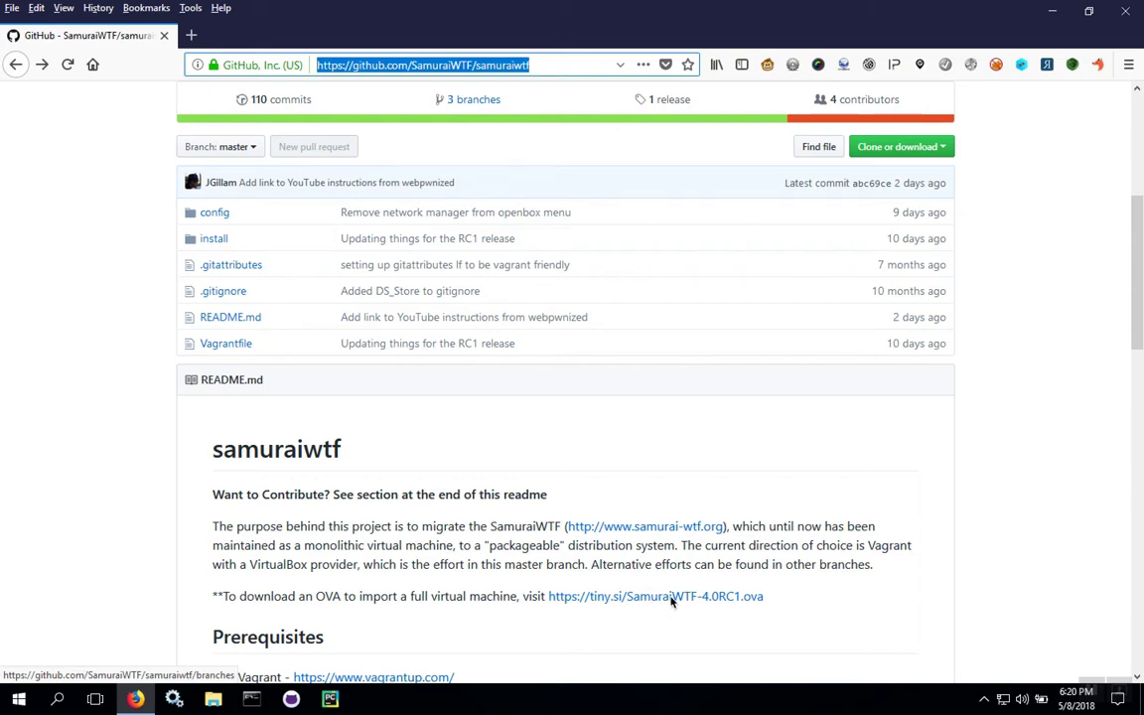
mouse_move(429, 545)
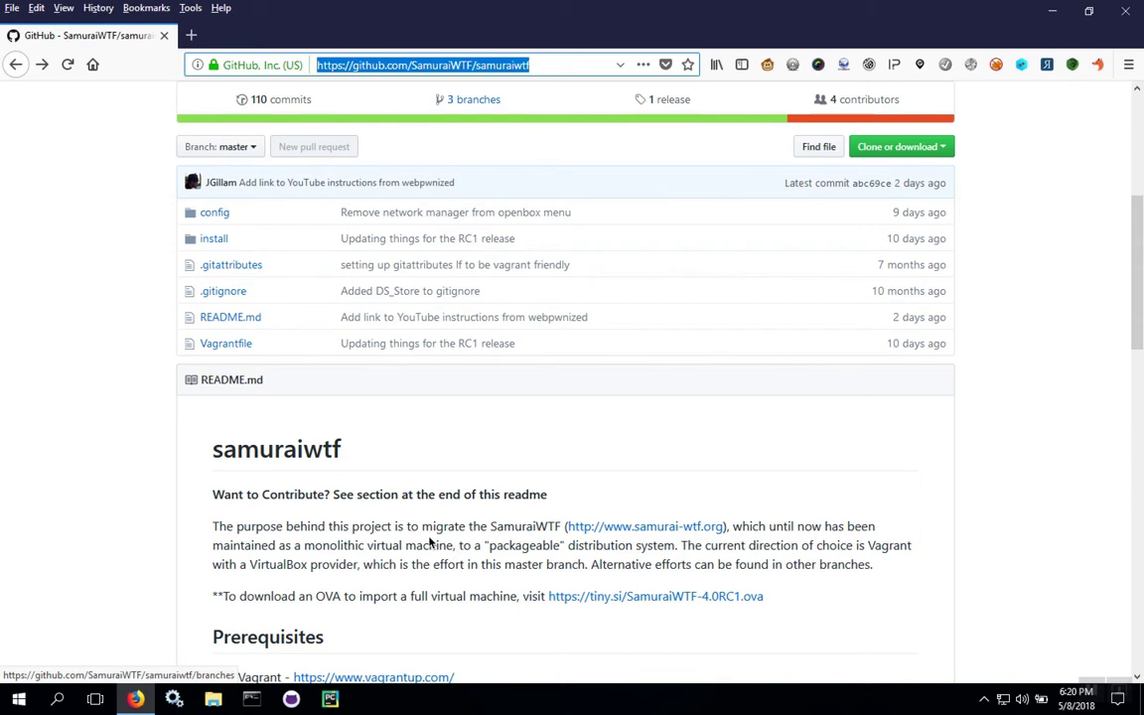
mouse_move(429, 544)
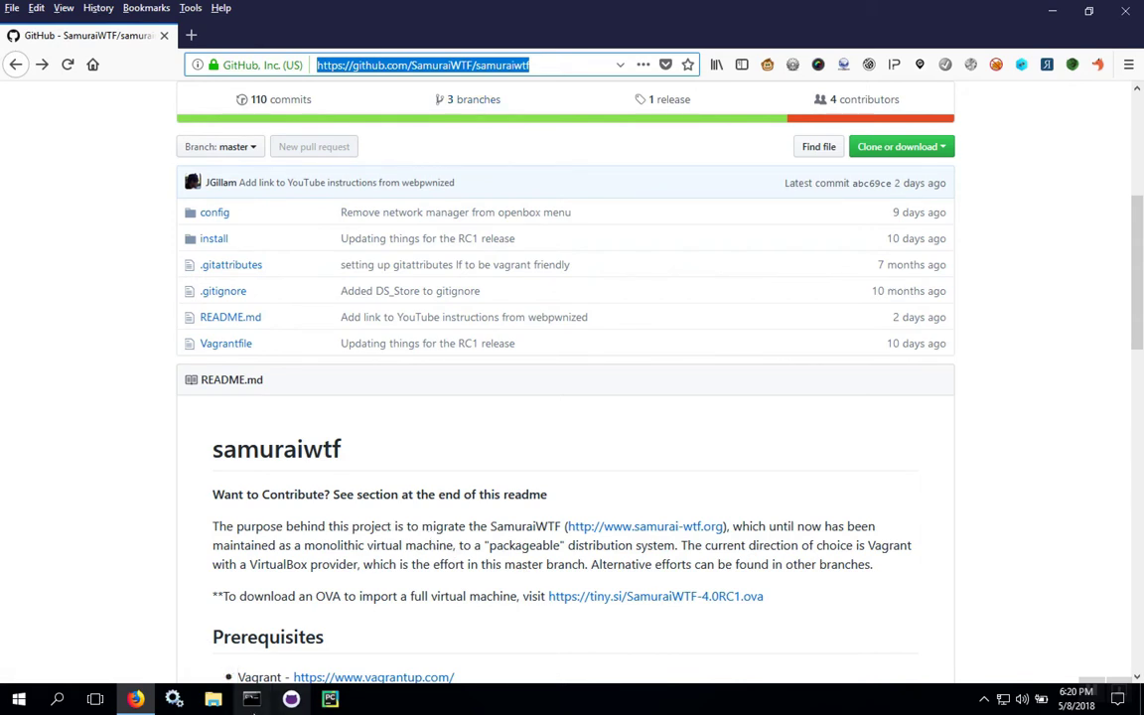
Launch VirtualBox from the Start menu and start Import Appliance from the File menu
left_click(16, 695)
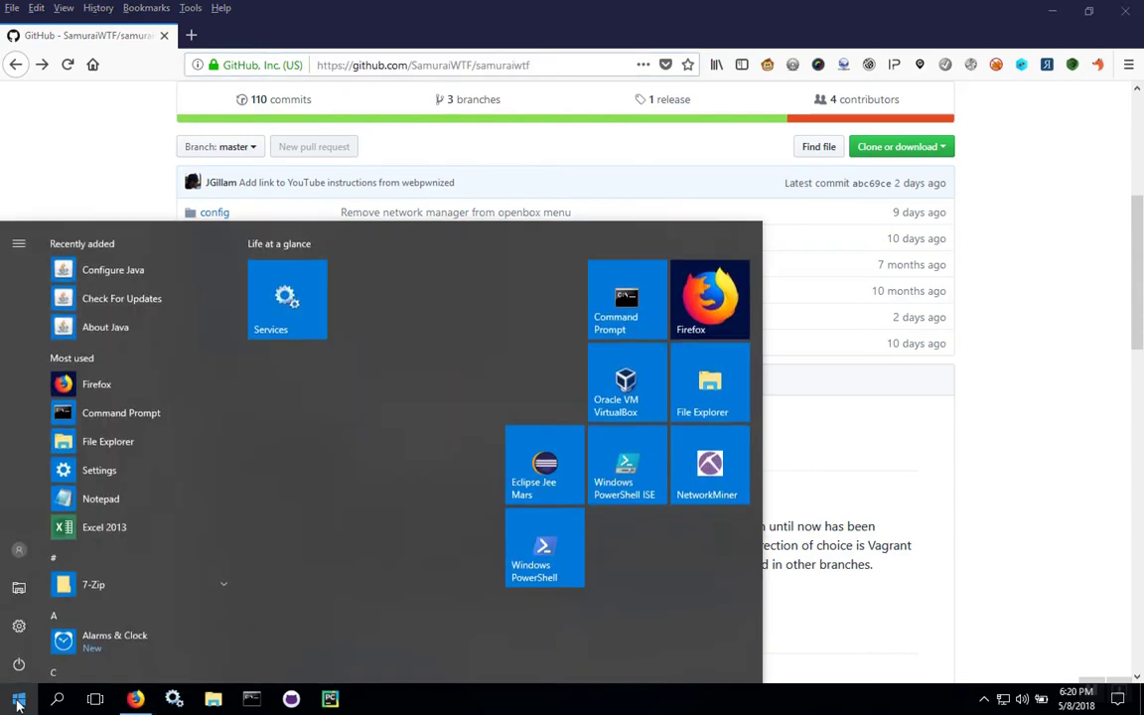
mouse_move(248, 458)
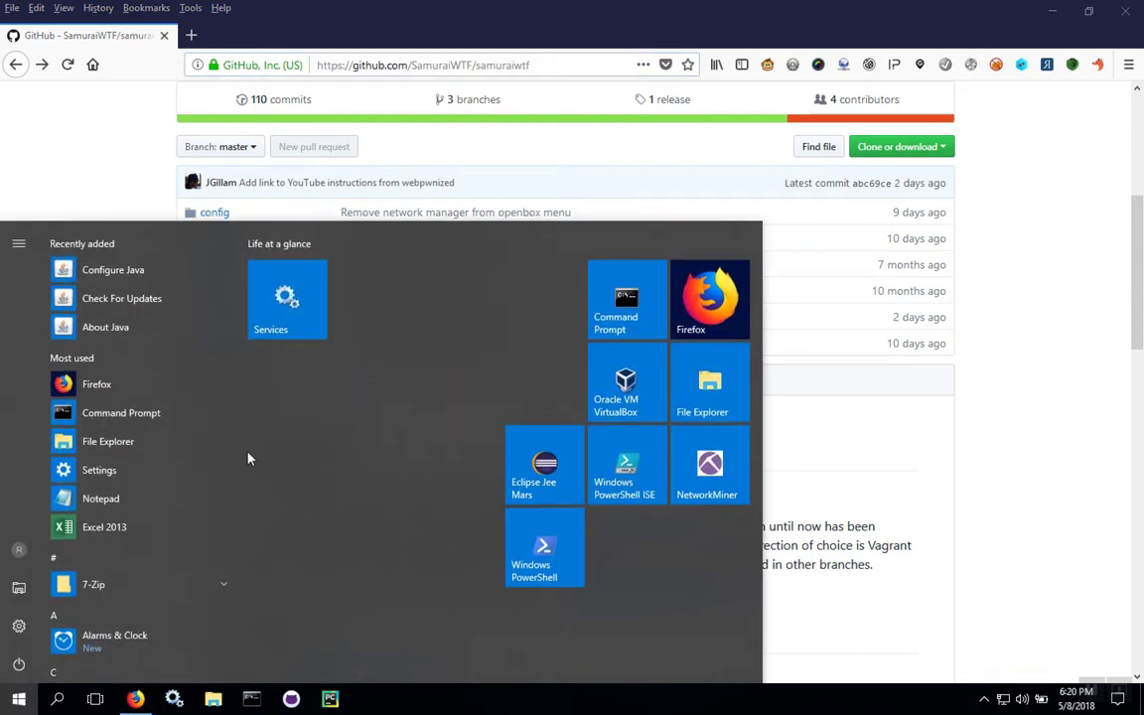
type("vir")
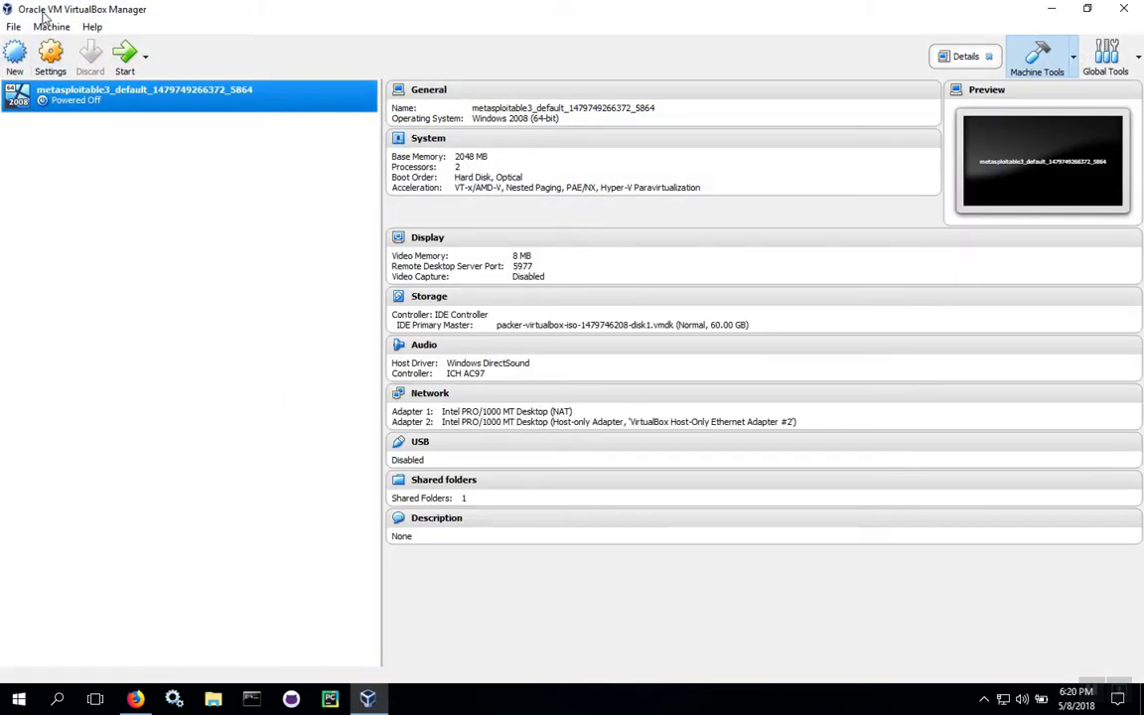
left_click(52, 8)
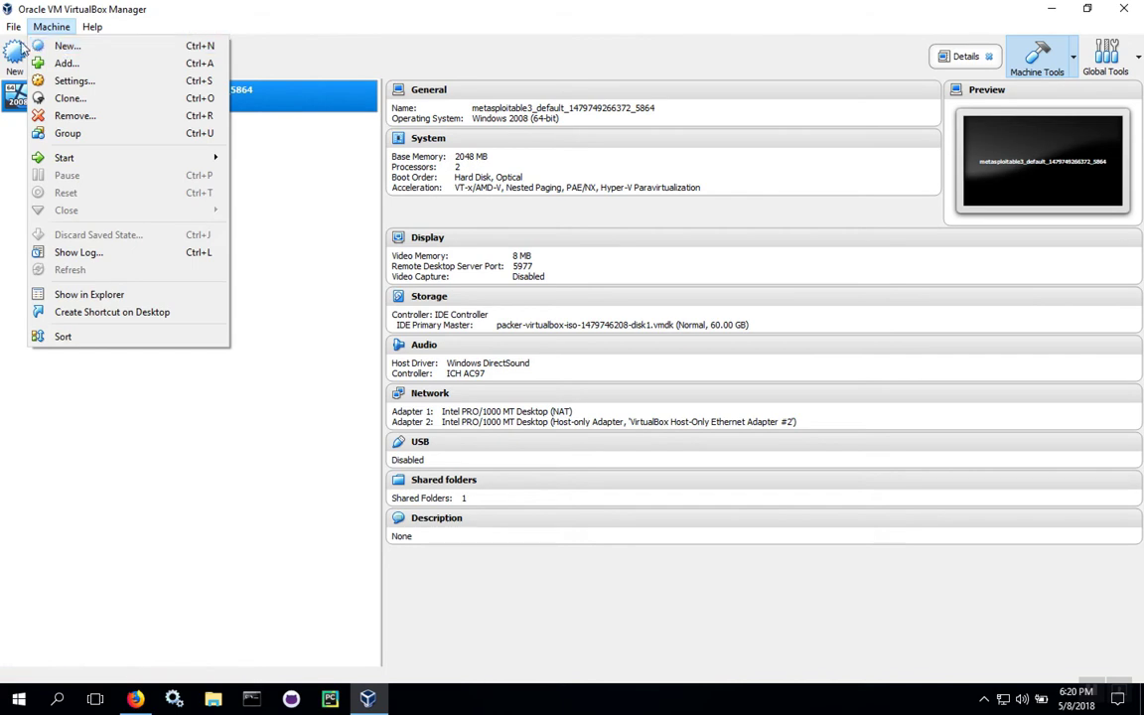
left_click(12, 24)
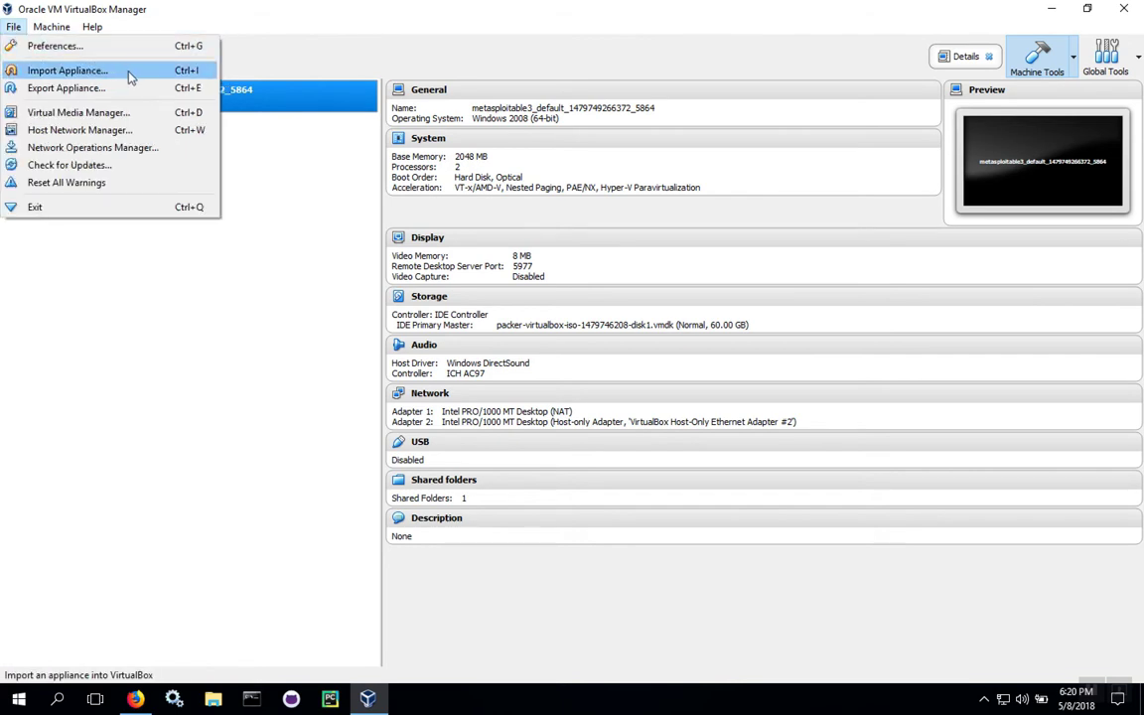
left_click(72, 71)
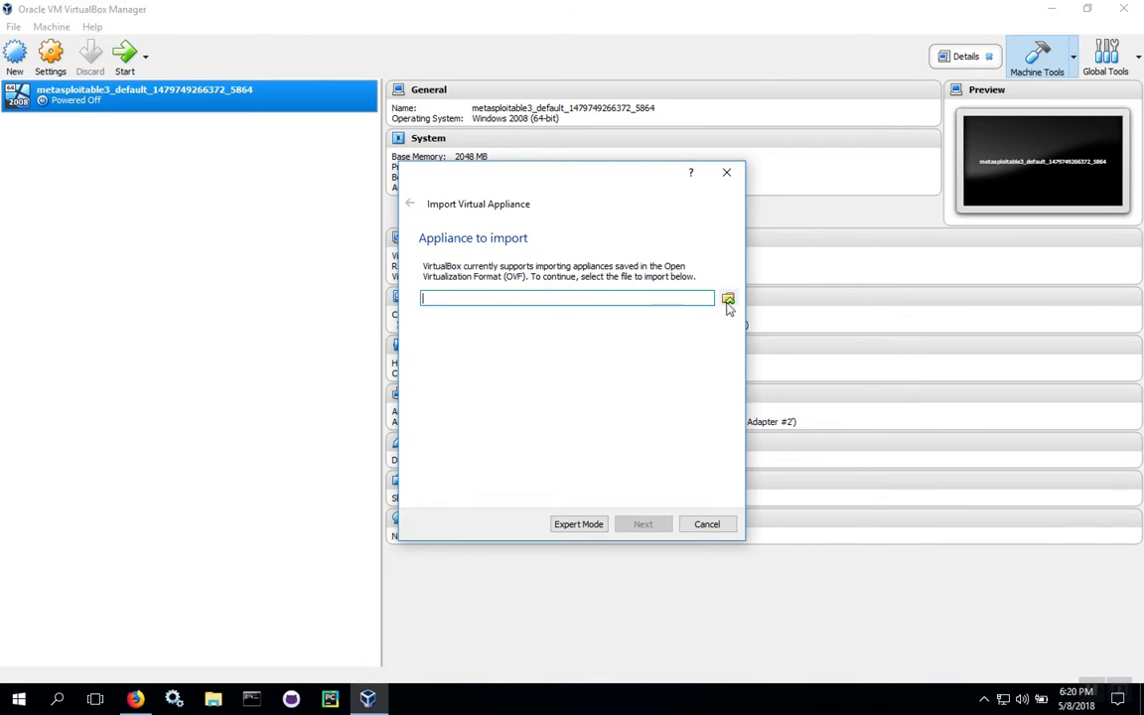
Choose SamuraiWTF-4.0RC1.ova from the Downloads folder as the appliance file
left_click(727, 298)
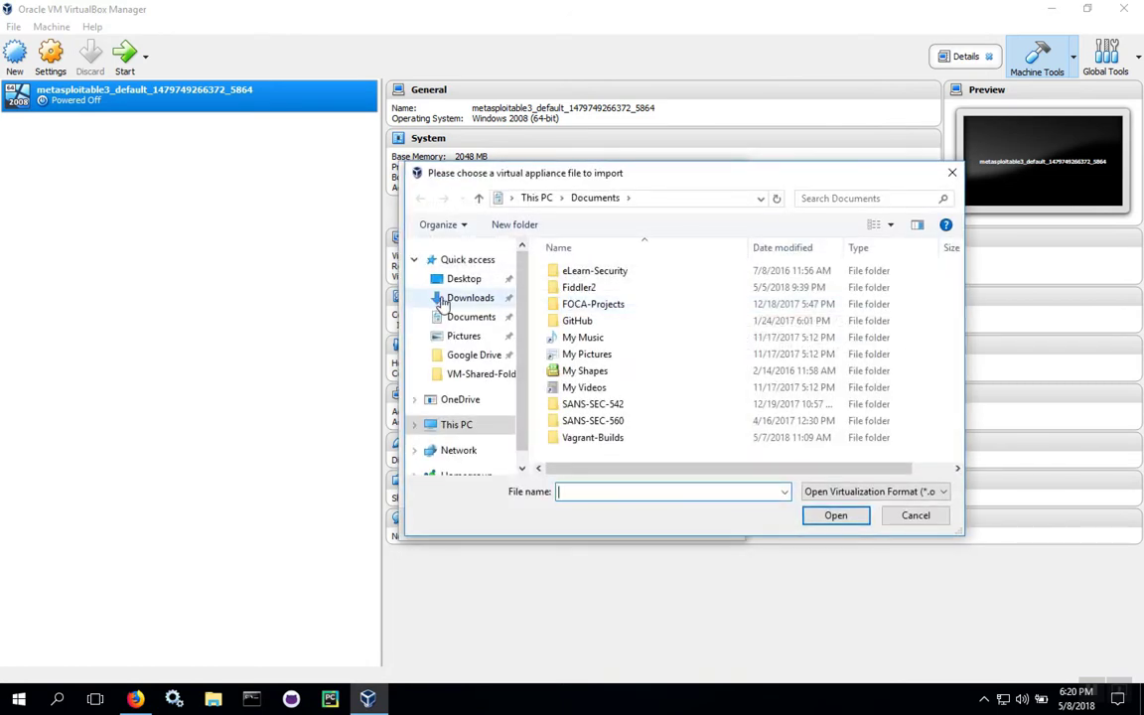
left_click(468, 298)
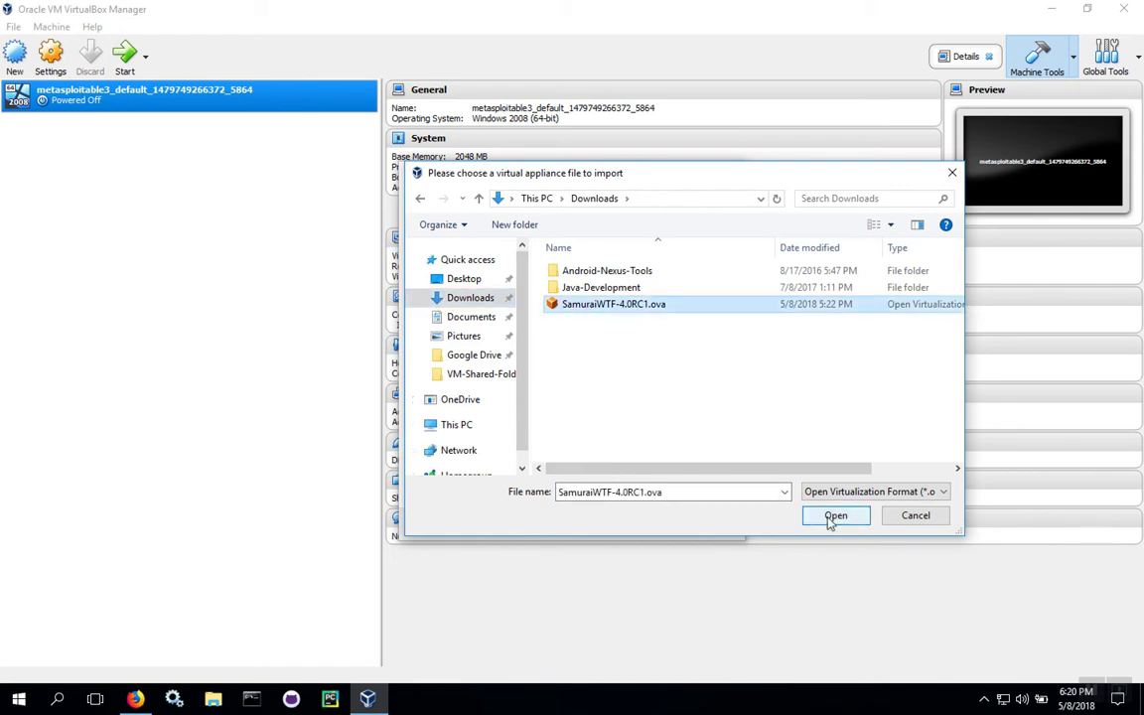
left_click(834, 517)
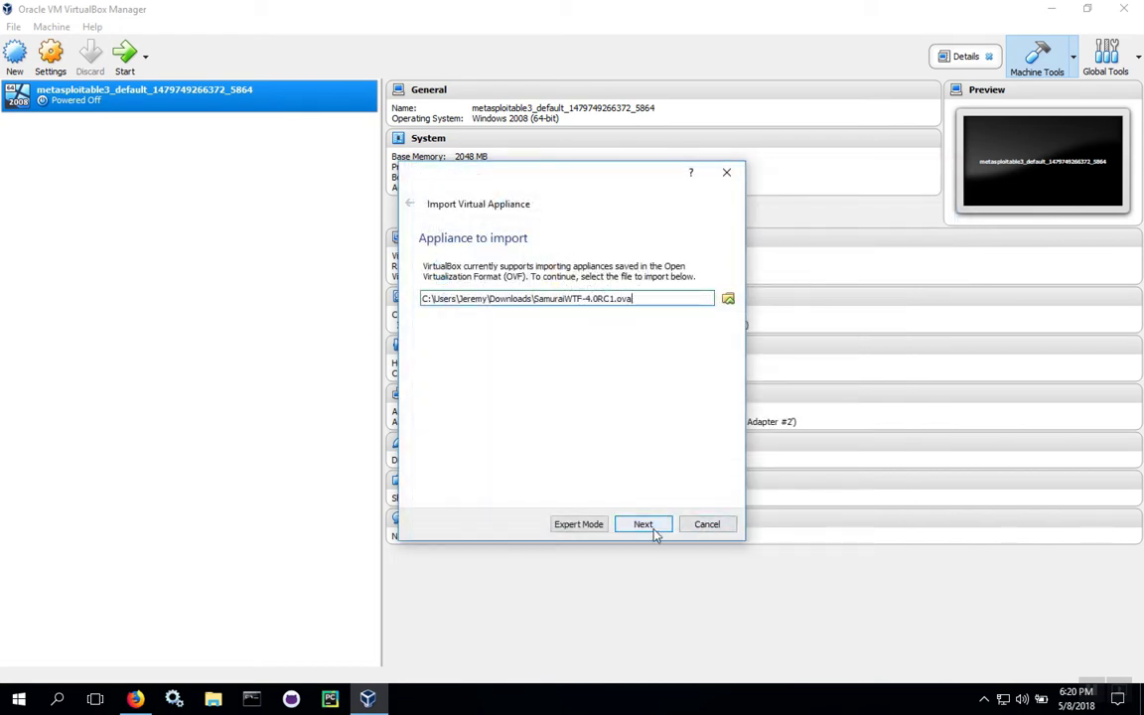
Review SamuraiWTF-4.0RC1's appliance settings and enable reinitializing MAC addresses of all network cards
left_click(644, 525)
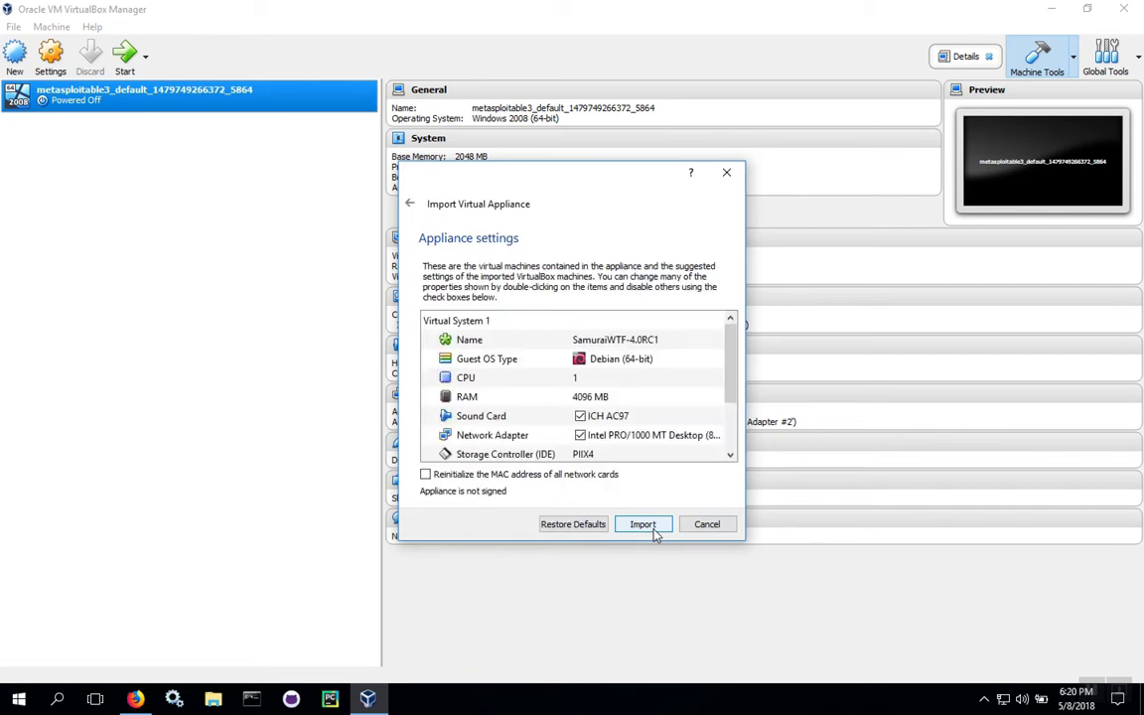
scroll("down", 3)
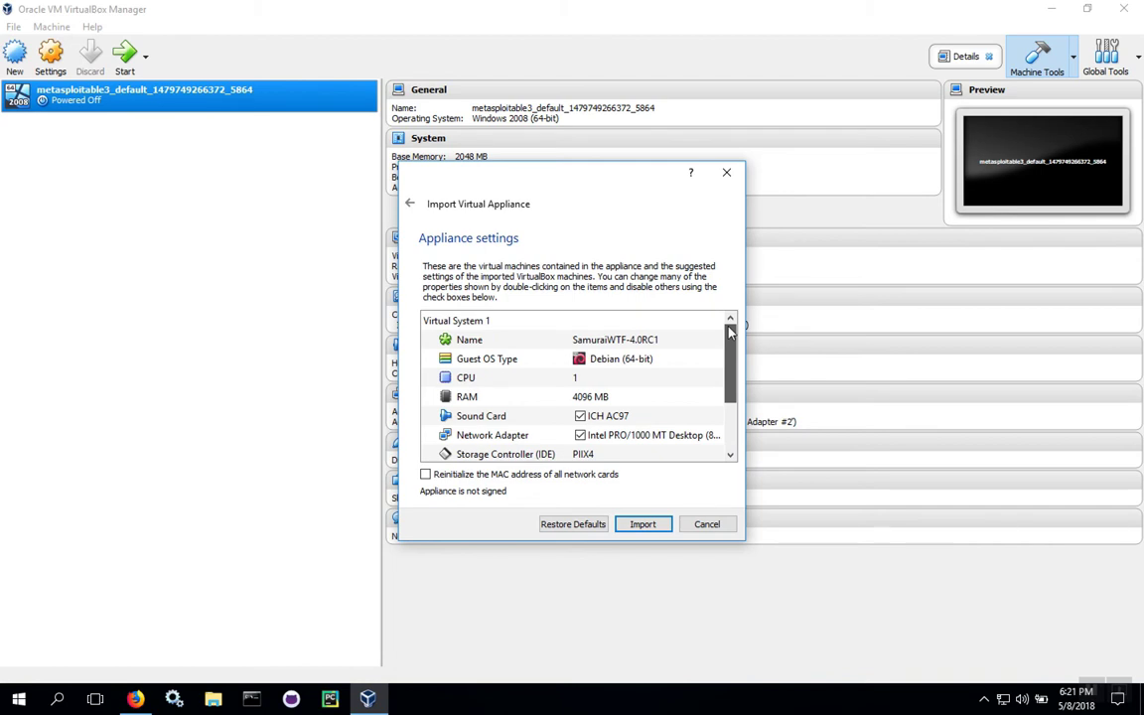
left_click(425, 472)
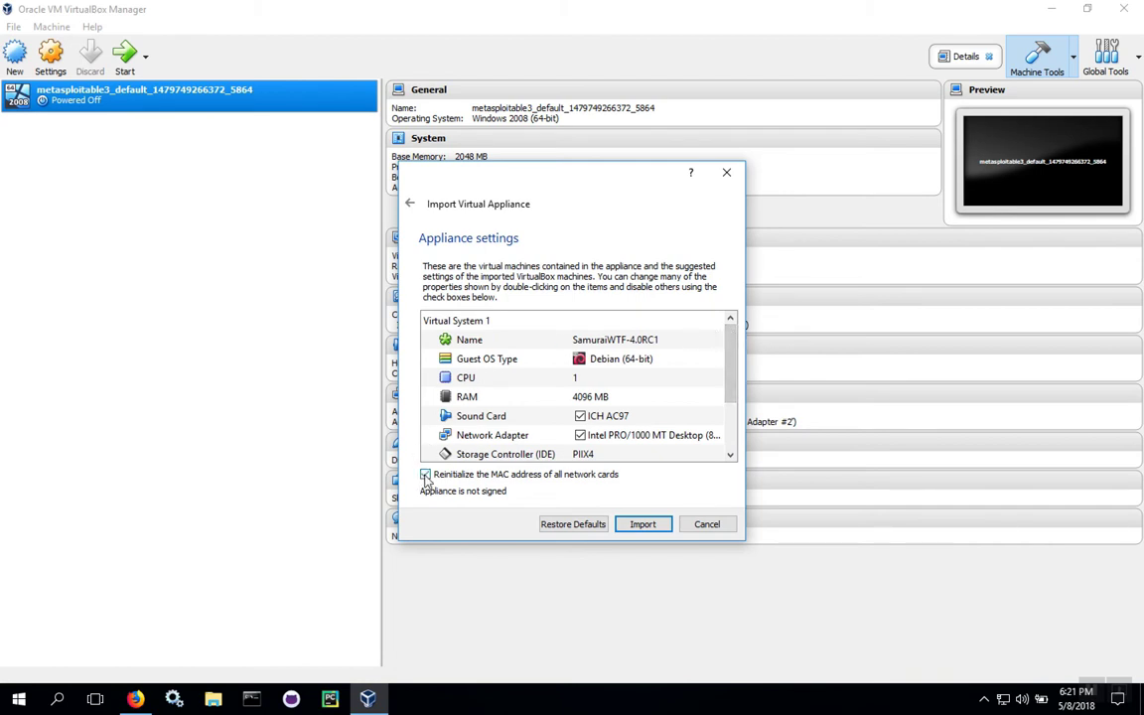
left_click(425, 474)
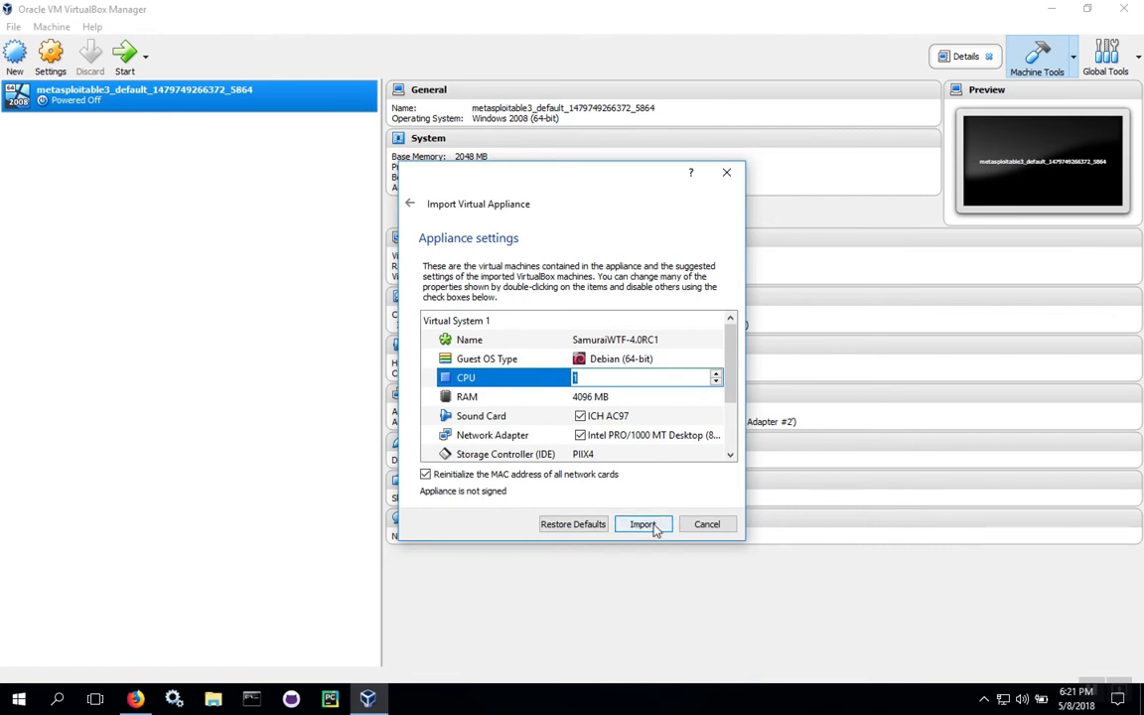
left_click(643, 524)
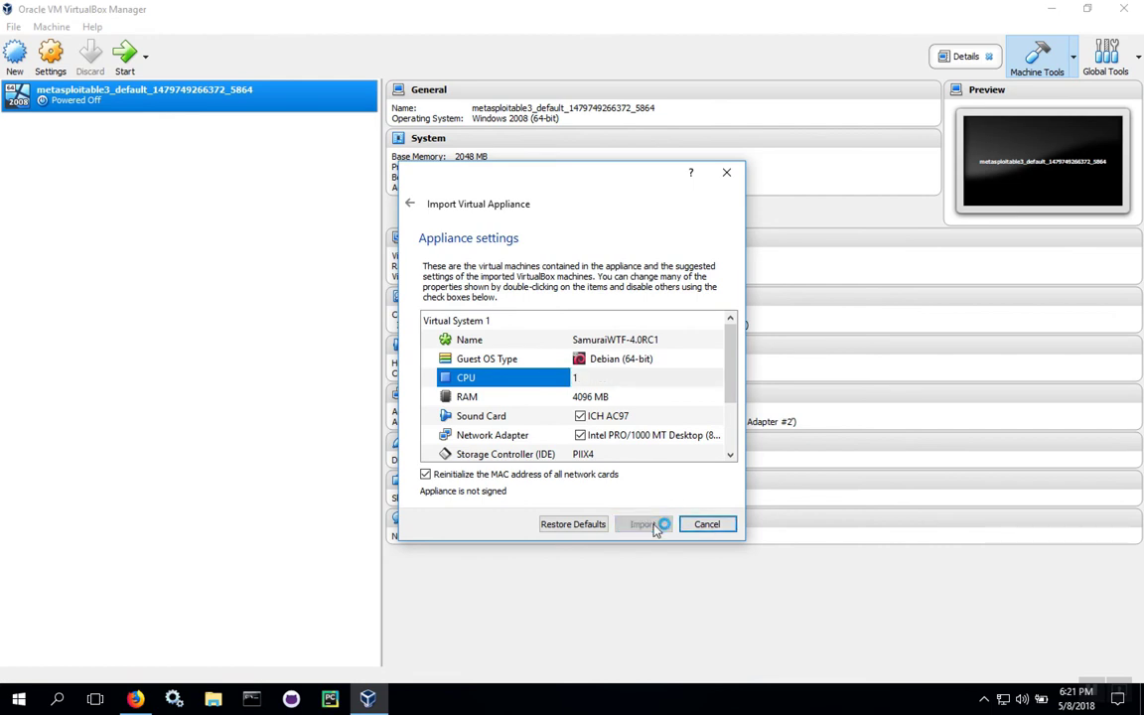
Import the appliance so SamuraiWTF-4.0RC1 is listed as a powered-off VM
left_click(644, 524)
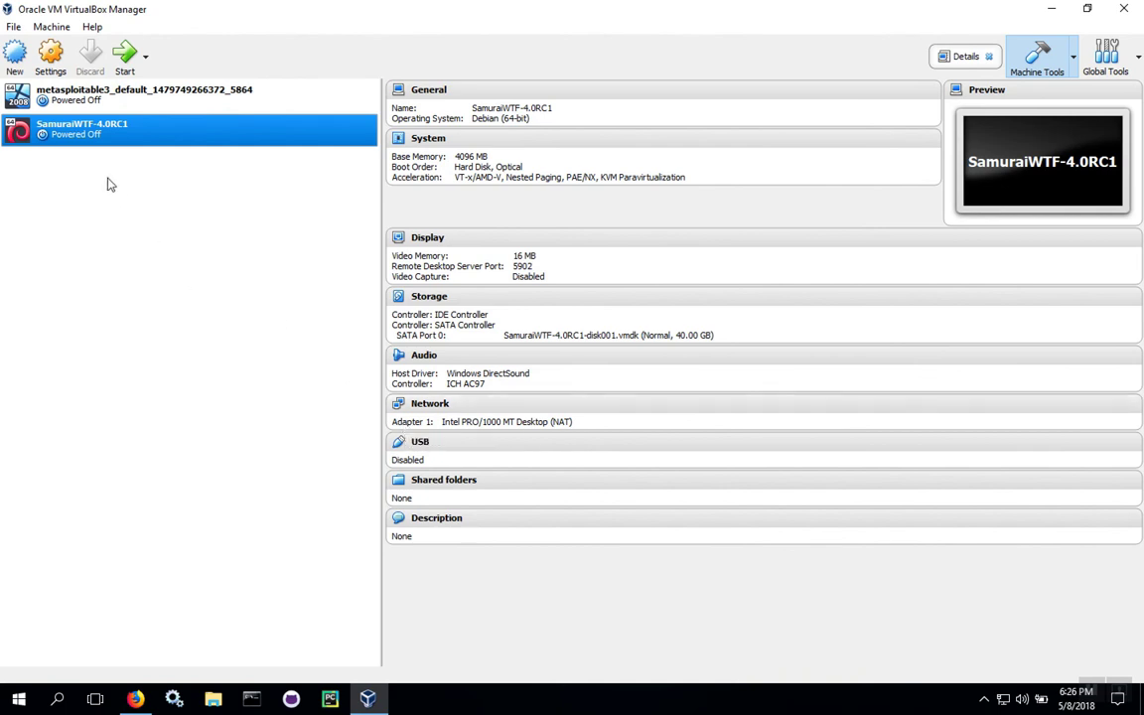
mouse_move(95, 135)
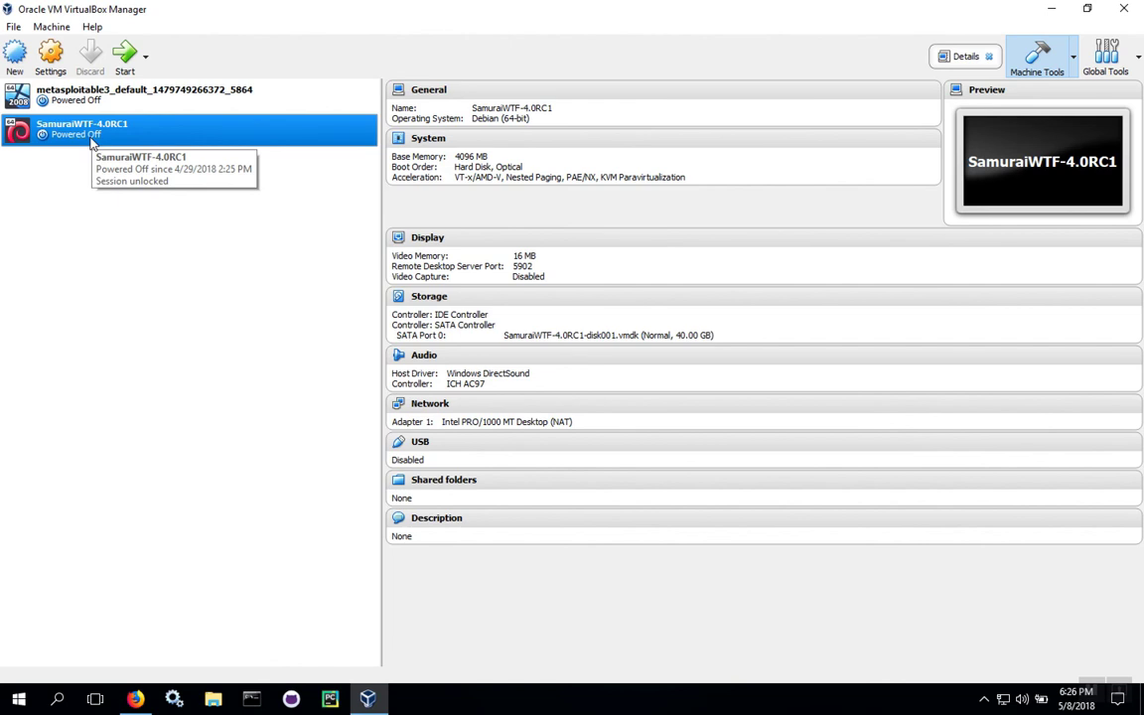
mouse_move(121, 55)
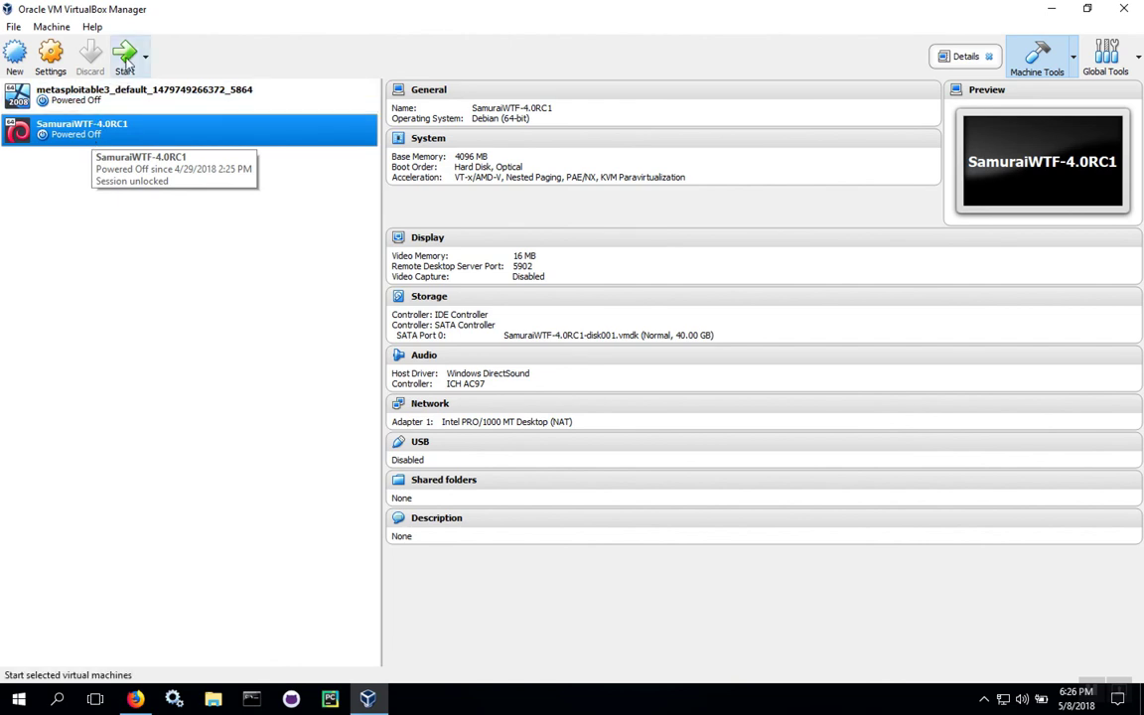